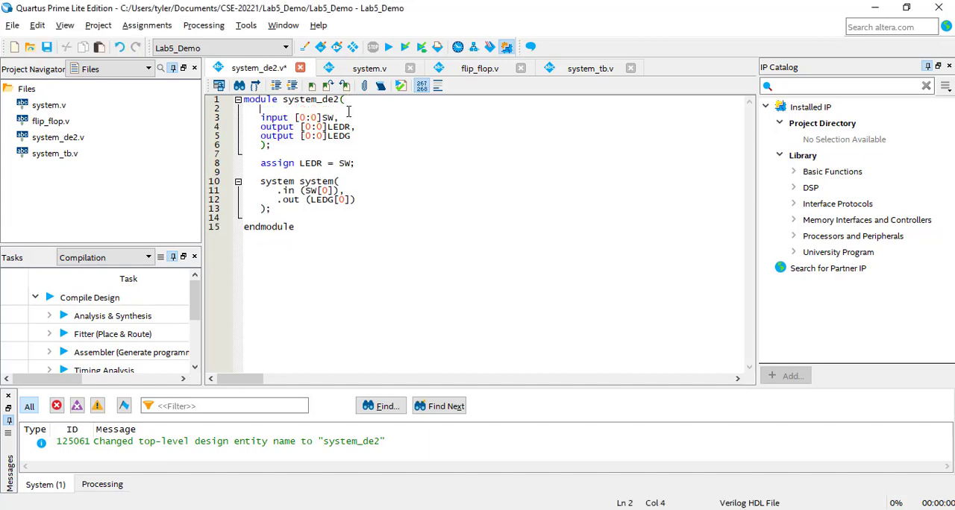
Declare 'input CLOCK_50,' in the system_de2 port list
{"action": "type", "text": "input"}
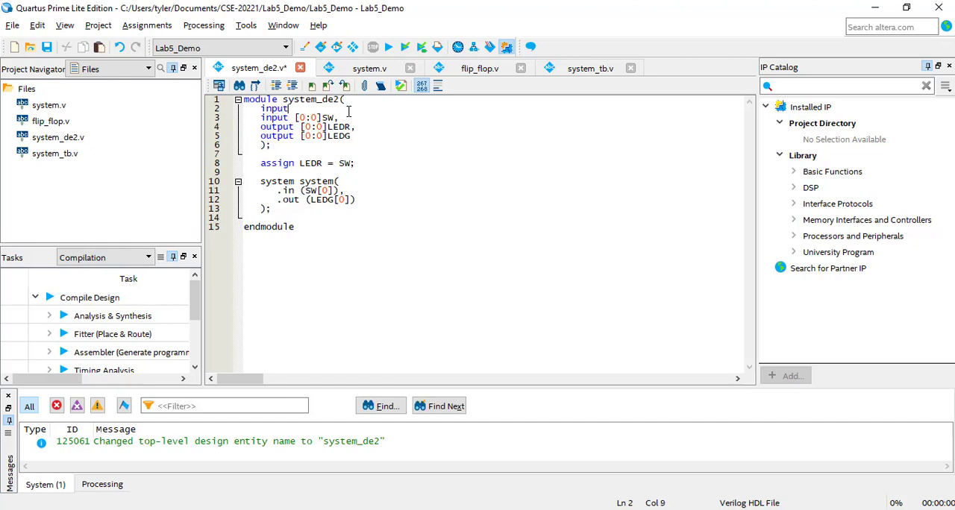
{"action": "type", "text": "CLOCK_5"}
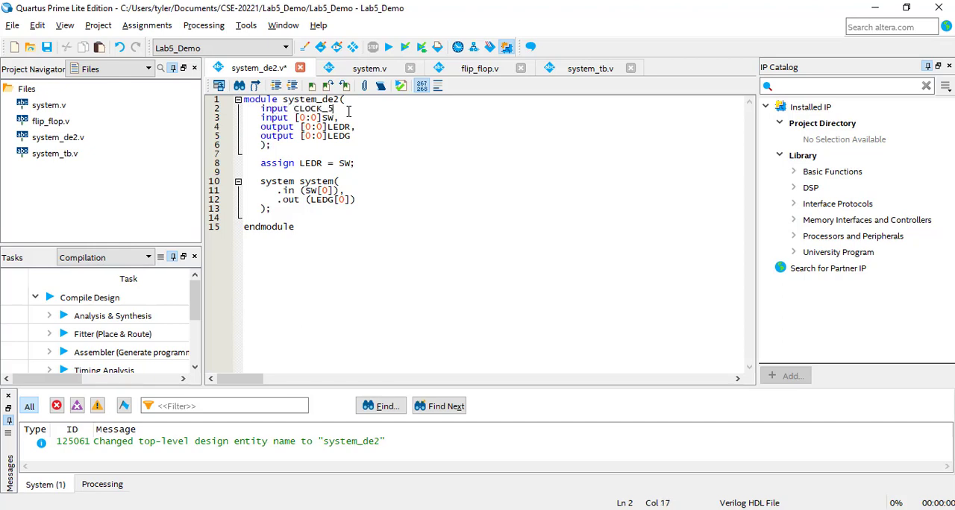
{"action": "type", "text": "0,"}
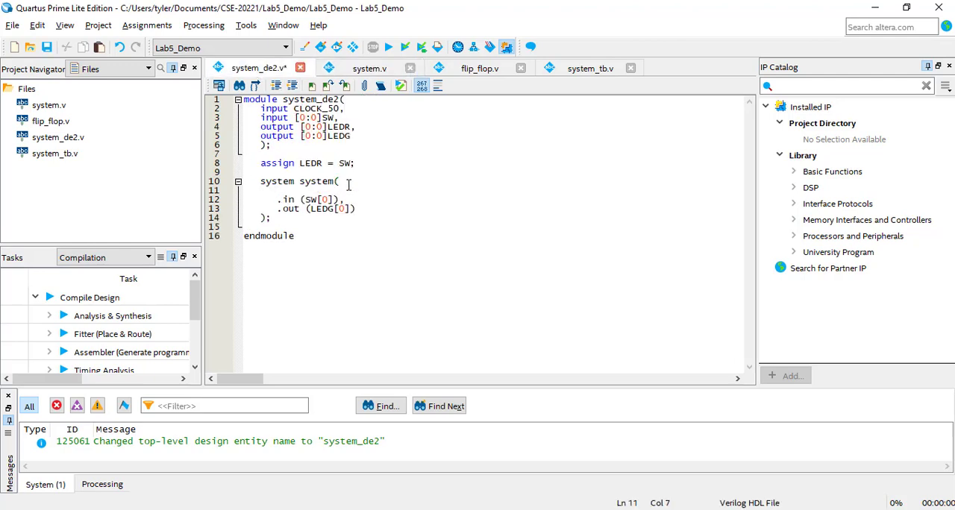
Connect the system instance's clk port with '.clk (CLOCK_50),'
{"action": "type", "text": ".clk ()"}
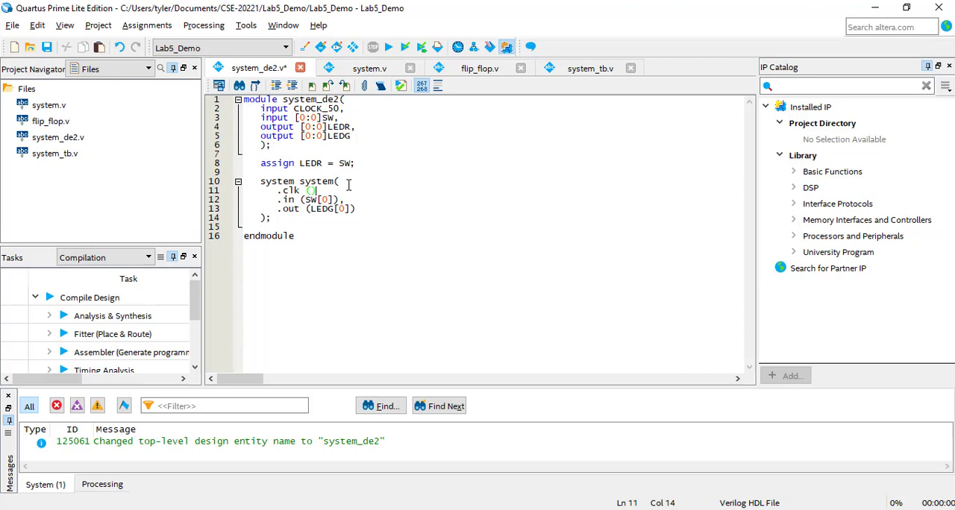
{"action": "type", "text": "CLOCK_50"}
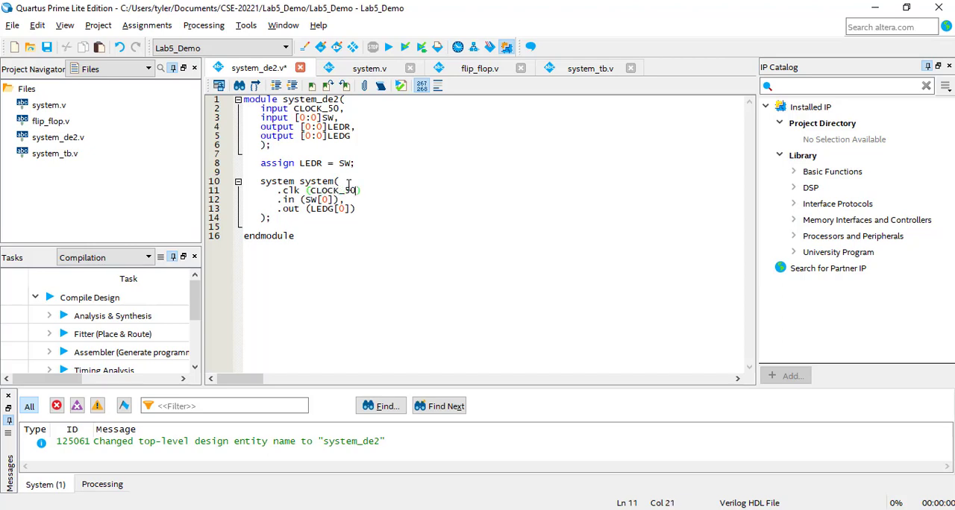
{"action": "type", "text": "),"}
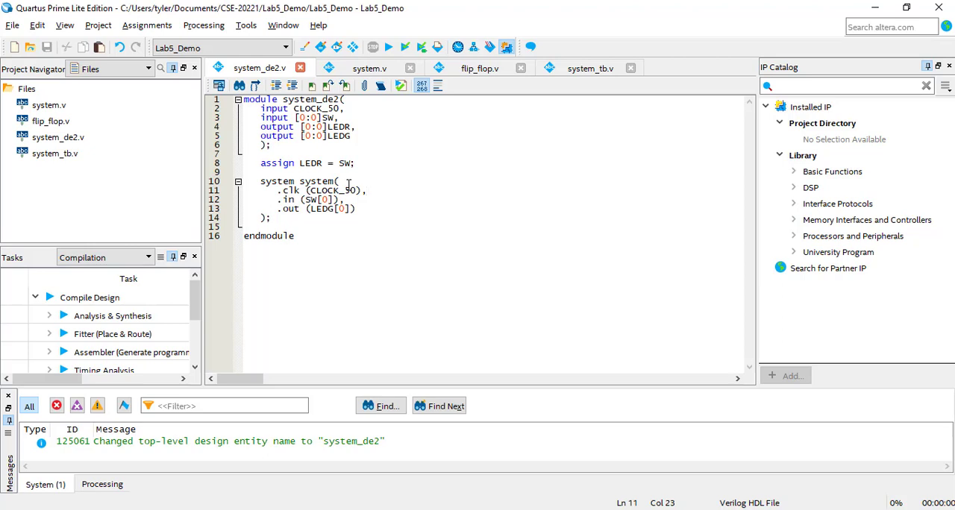
Review system.v's ports, then switch to flip_flop.v for editing
{"action": "left_click", "coordinate": [369, 69]}
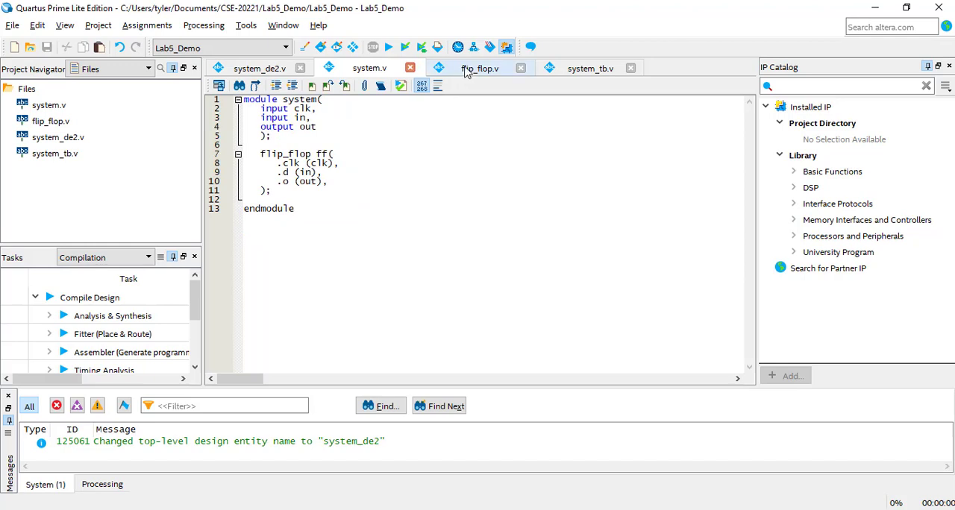
{"action": "left_click", "coordinate": [479, 69]}
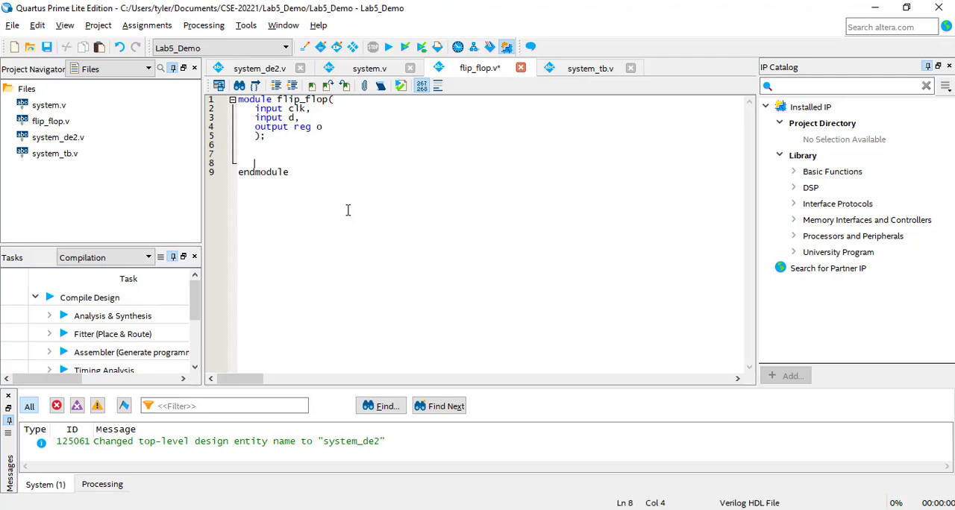
Write 'always @(posedge clk)' block assigning 'o <= d;' in flip_flop.v
{"action": "type", "text": "always"}
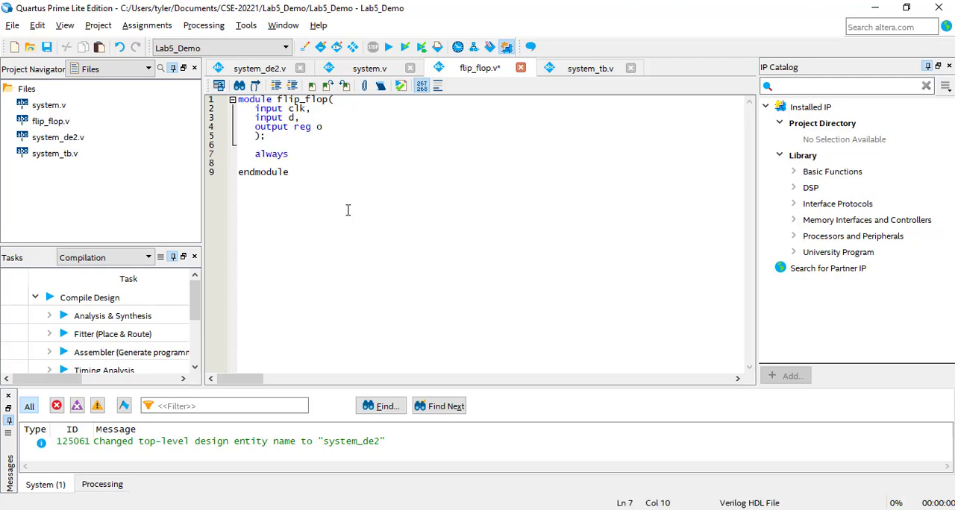
{"action": "type", "text": "@"}
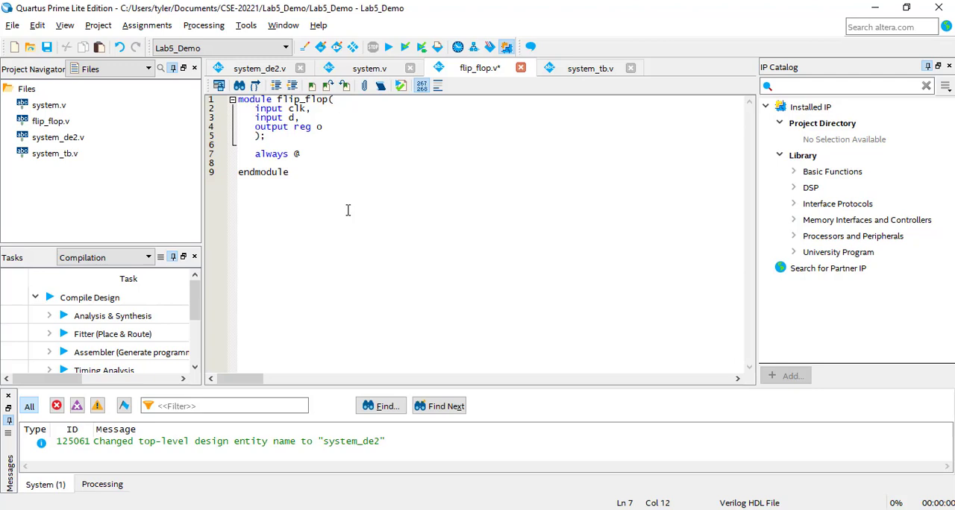
{"action": "type", "text": "(posedge)"}
{"action": "type", "text": "er"}
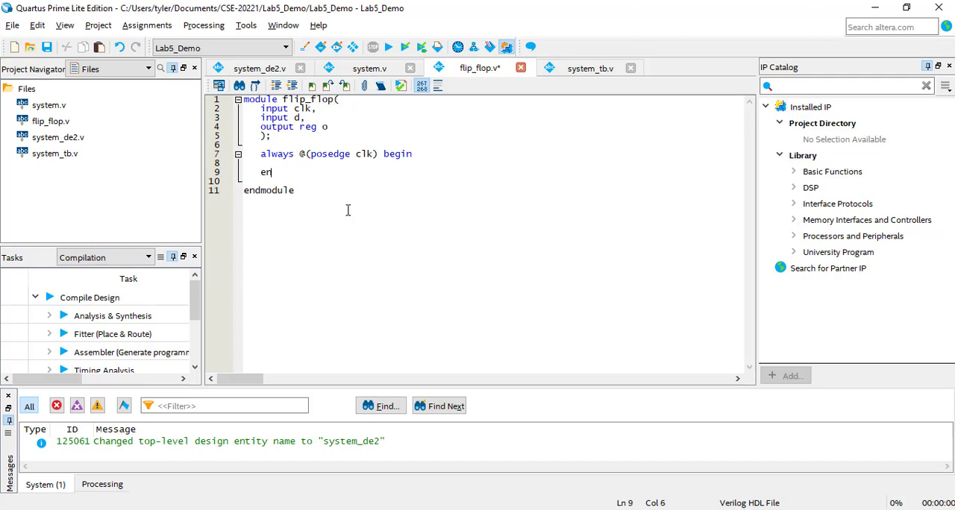
{"action": "type", "text": "o <="}
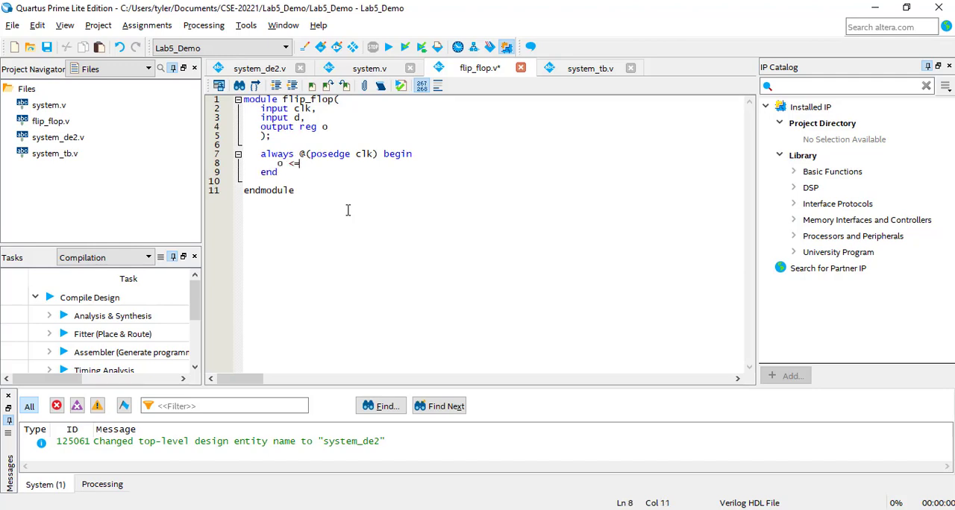
{"action": "type", "text": "d;"}
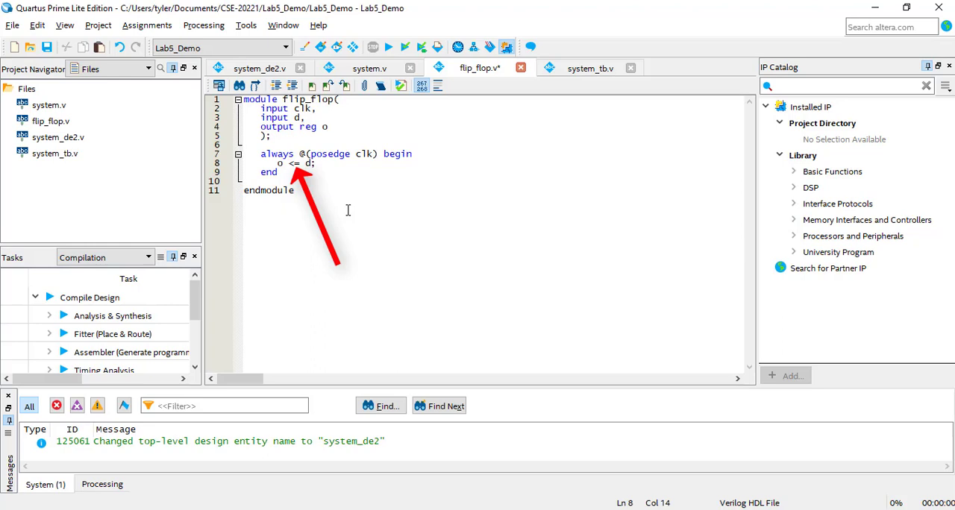
Save flip_flop.v and move to the system_tb.v testbench
{"action": "left_click", "coordinate": [316, 164]}
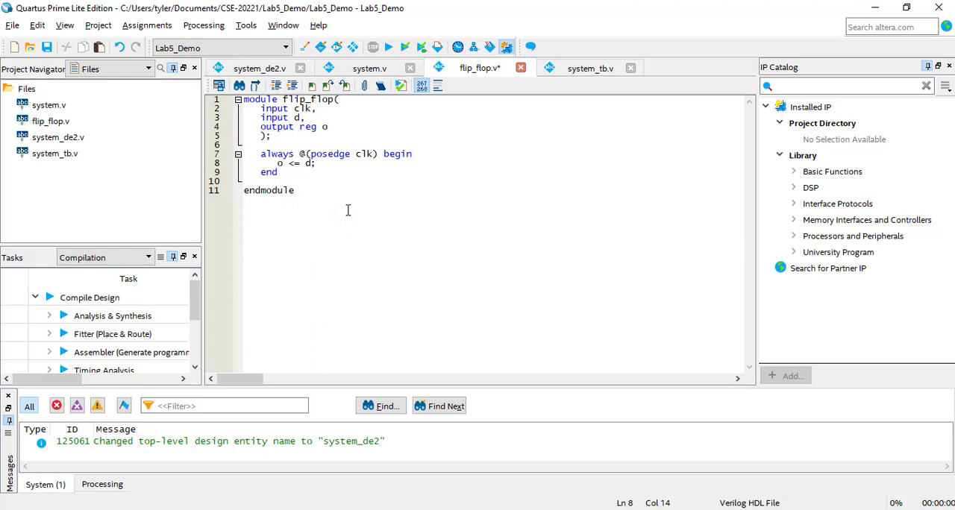
{"action": "left_click", "coordinate": [310, 163]}
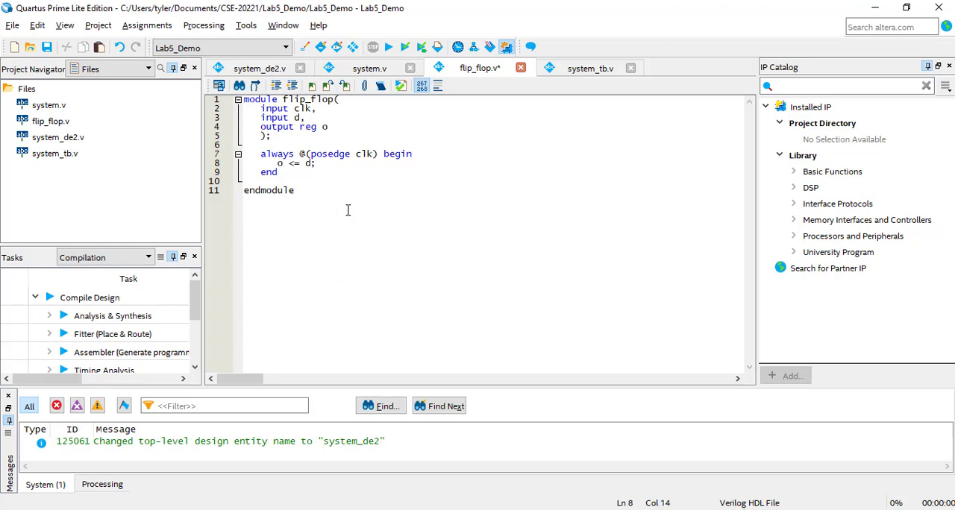
{"action": "left_click", "coordinate": [315, 162]}
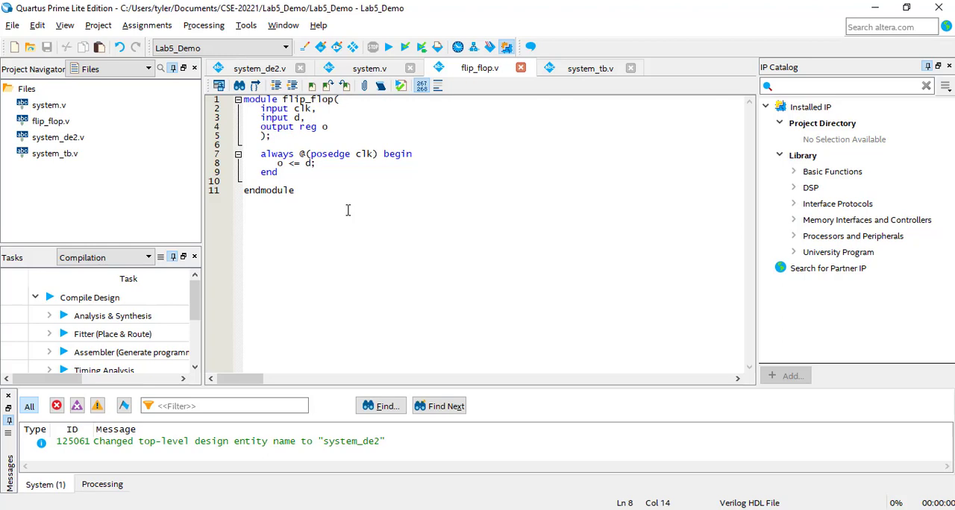
{"action": "left_click", "coordinate": [591, 67]}
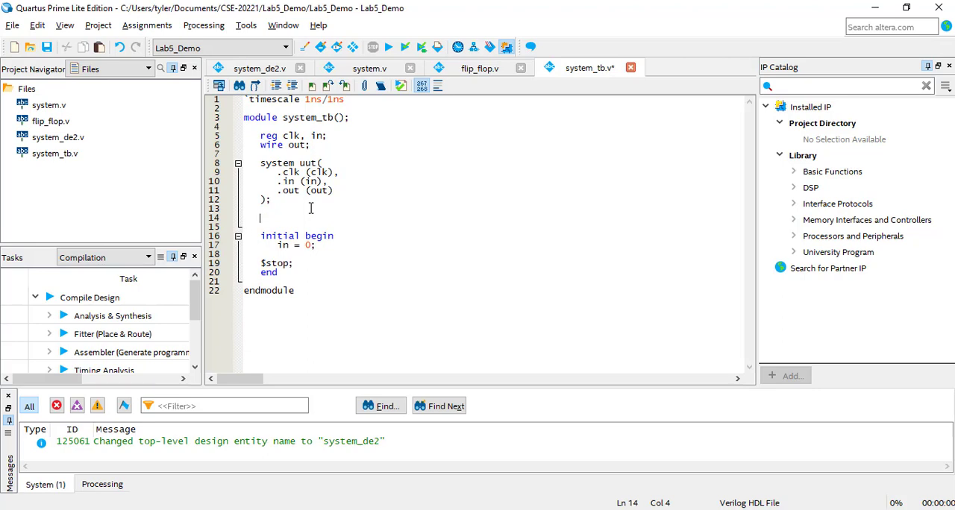
Add the clock generator 'always #5 clk = ~clk;' below the uut instance
{"action": "type", "text": "always clk ="}
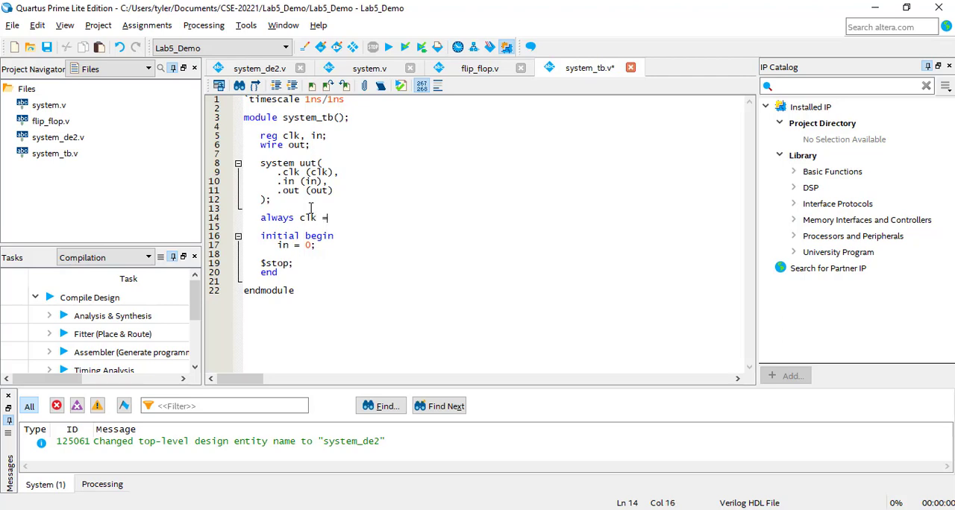
{"action": "type", "text": "~clk;"}
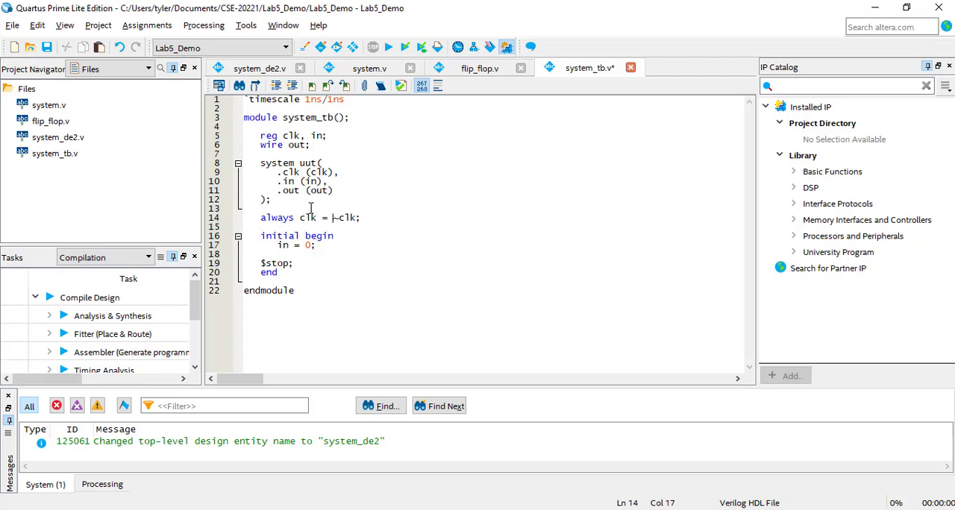
{"action": "type", "text": "#5"}
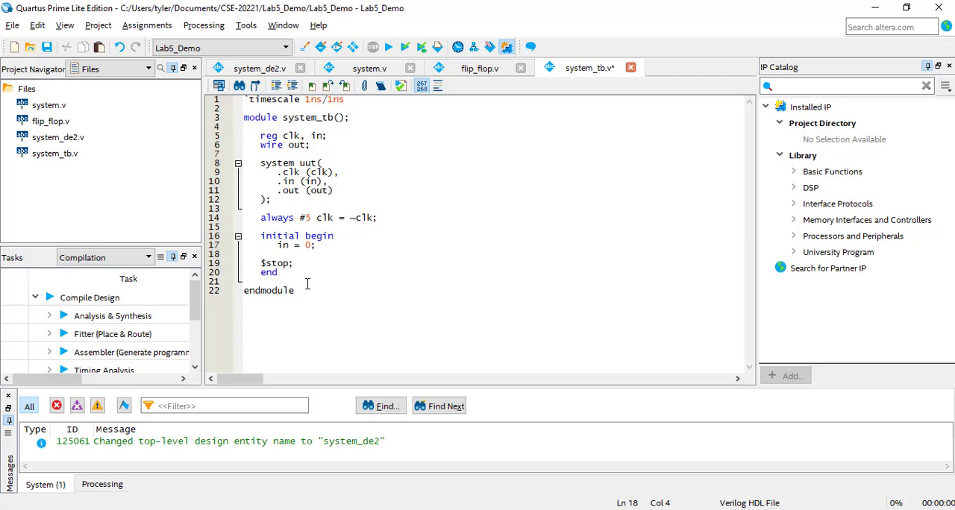
Add '#10 in = 1;' / '#10 in = 0;' stimulus lines and 'clk = 0;' in the initial block
{"action": "type", "text": "#"}
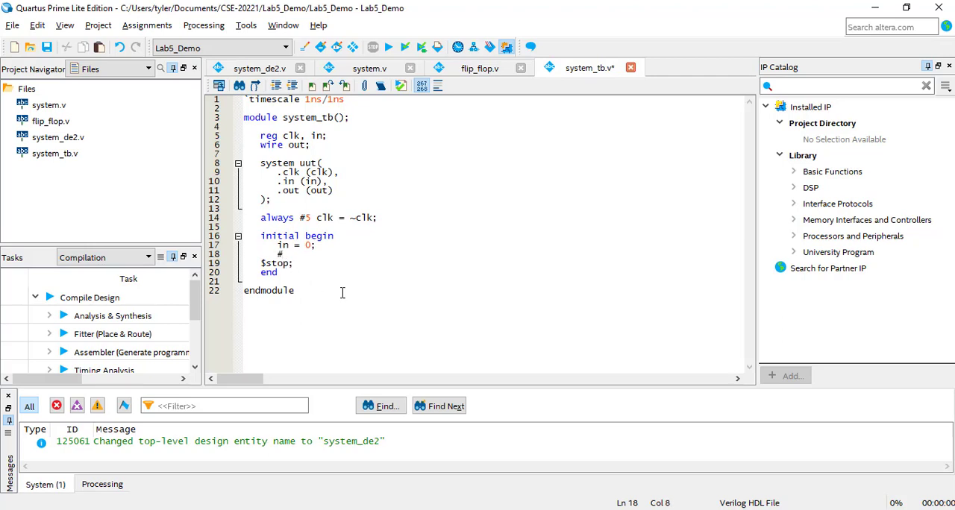
{"action": "type", "text": "10 i"}
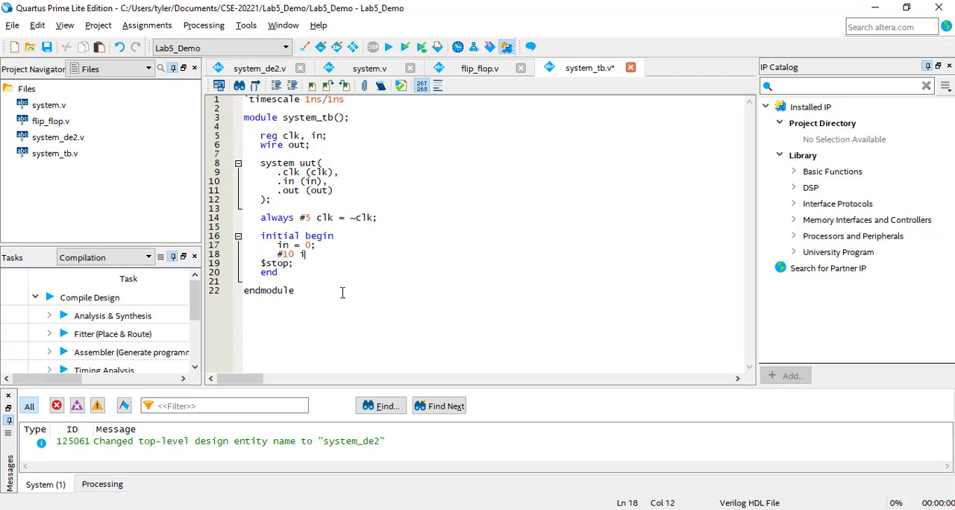
{"action": "type", "text": "#10 in = 1;"}
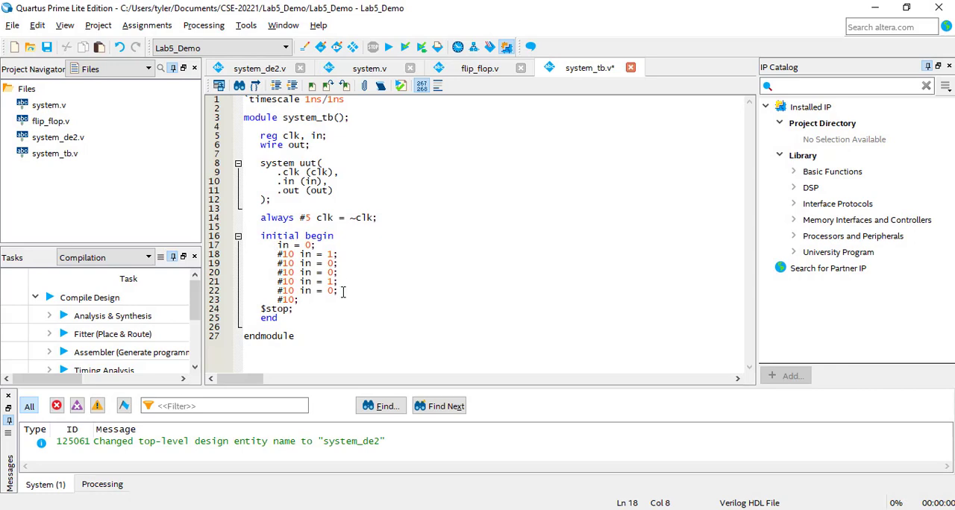
{"action": "type", "text": "clk = 0;"}
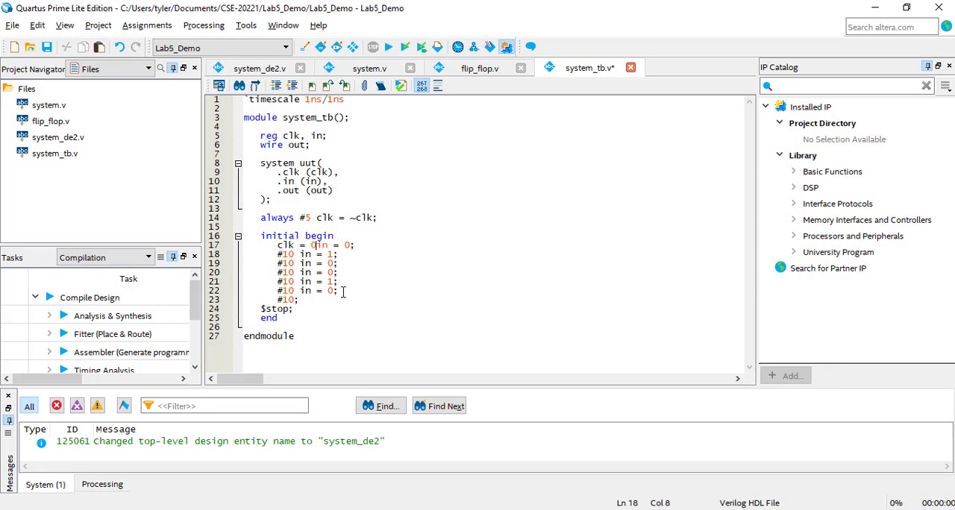